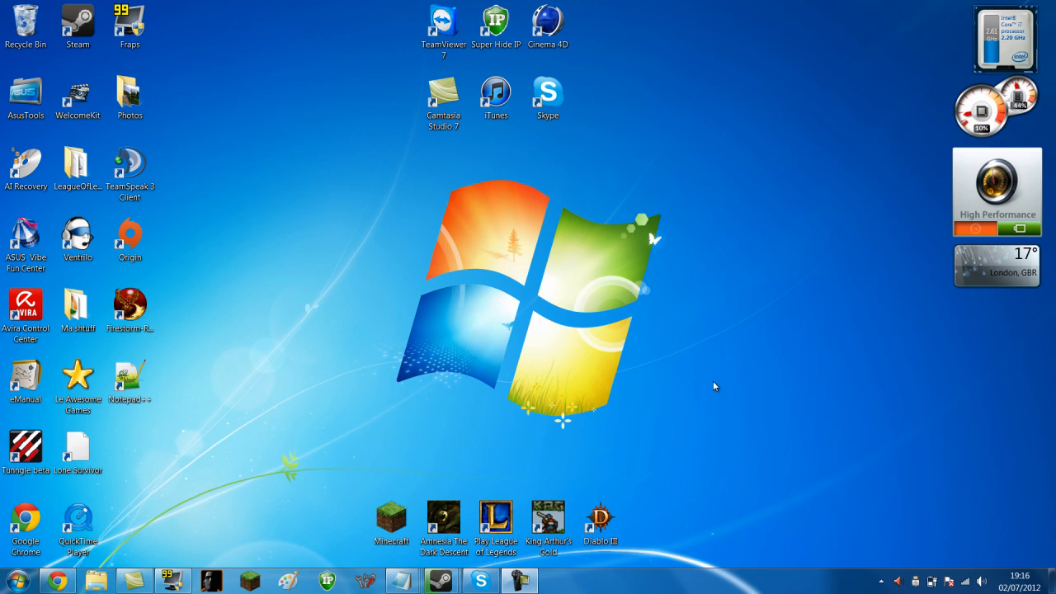
mouse_move(440, 580)
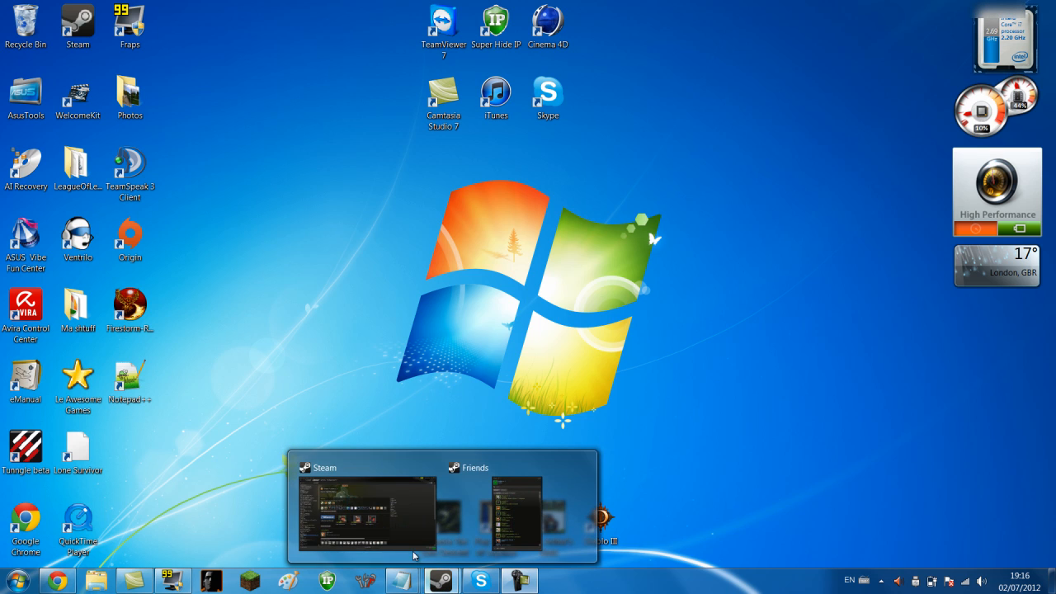
- Bring up the Properties dialog for Team Fortress 2 from the Steam library list
left_click(368, 507)
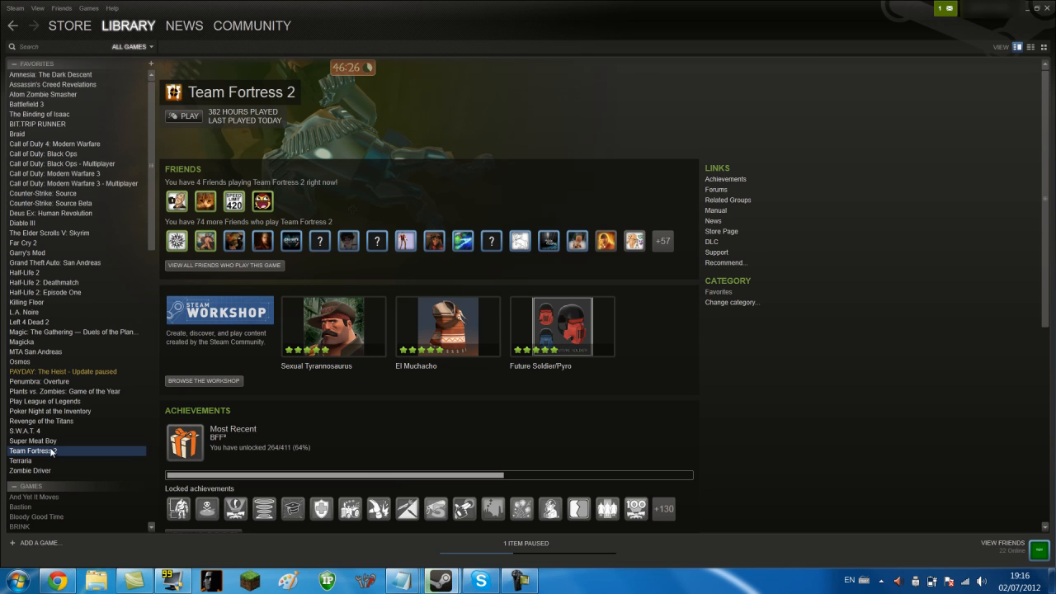
right_click(33, 451)
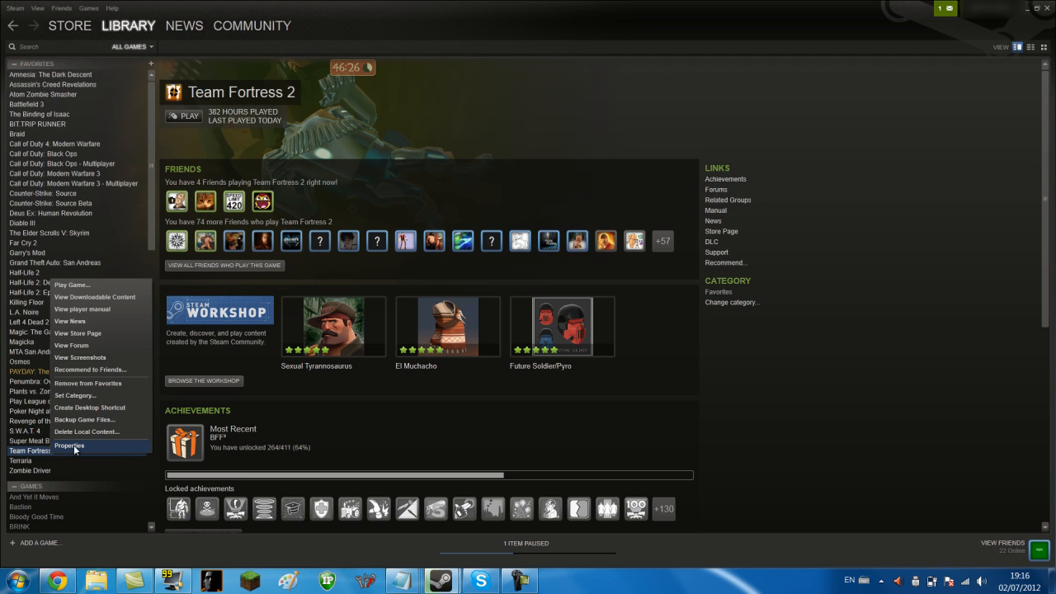
left_click(69, 445)
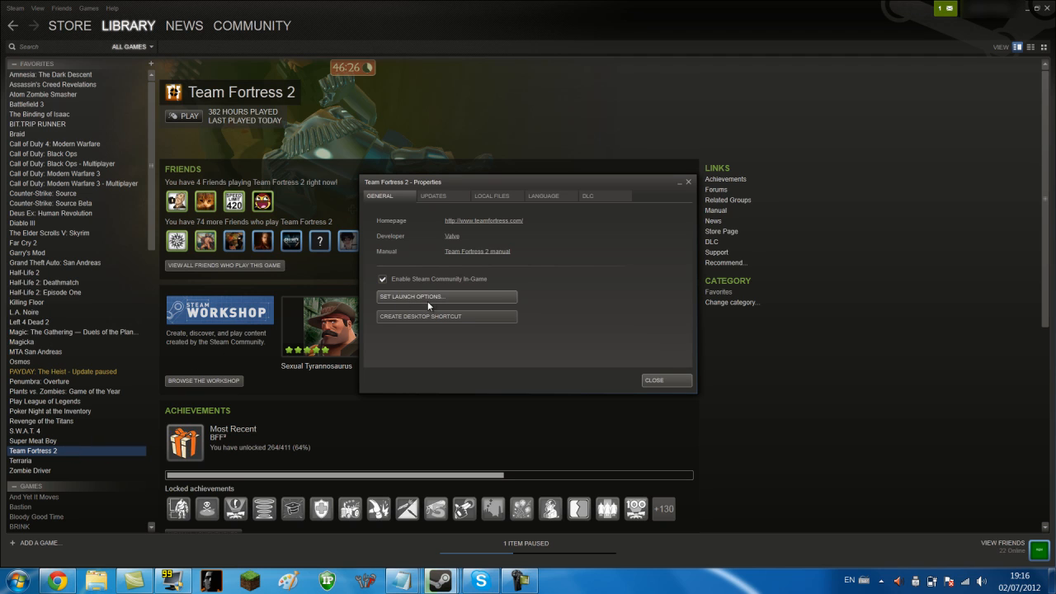
- Enter -nod3d9ex as the launch option, confirm it and close Properties
left_click(412, 297)
type("-nod3d9ex")
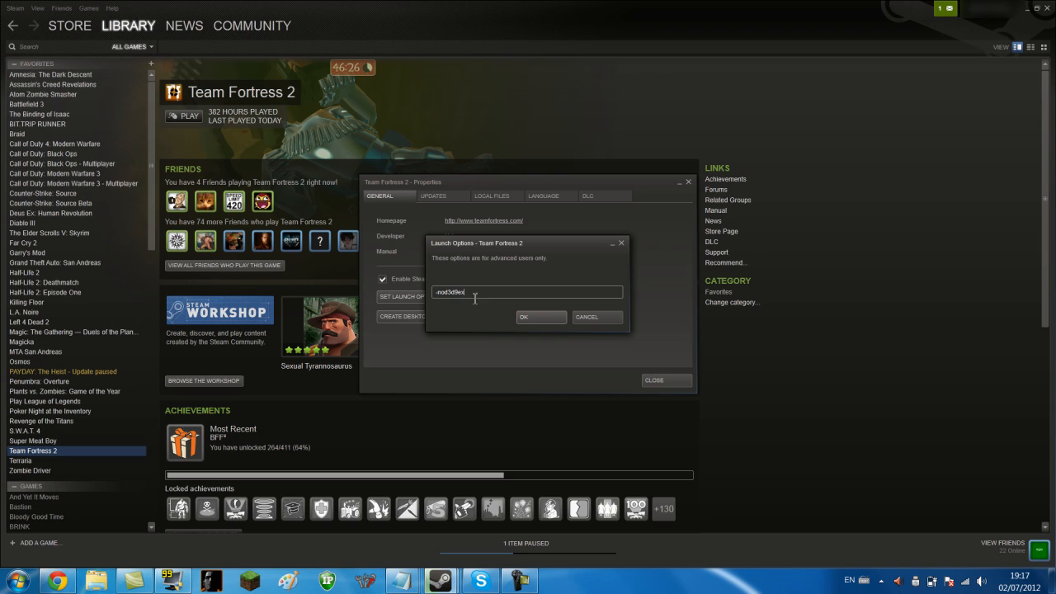
left_click(541, 317)
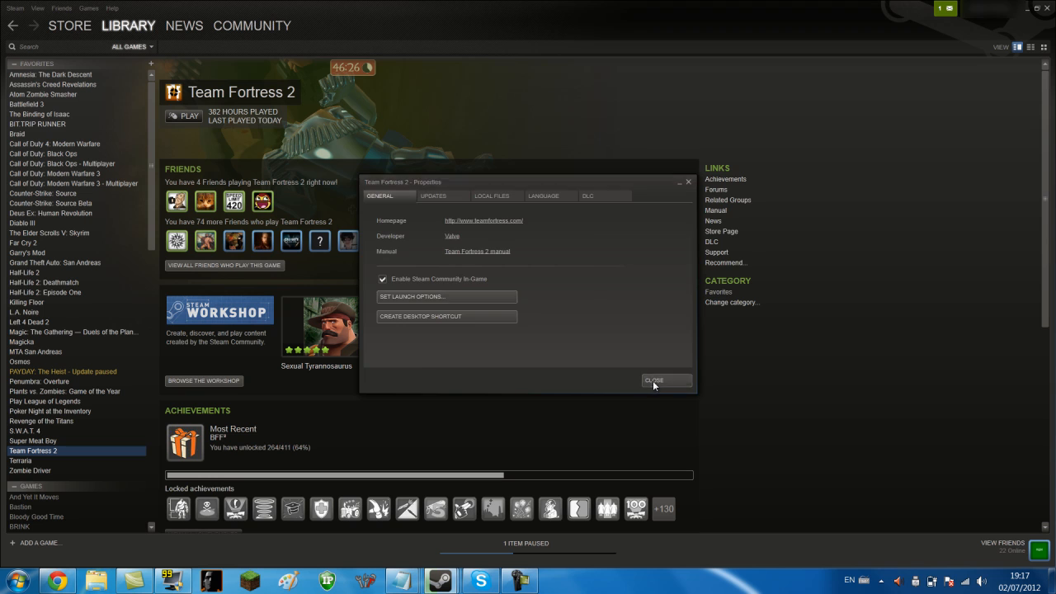
left_click(666, 380)
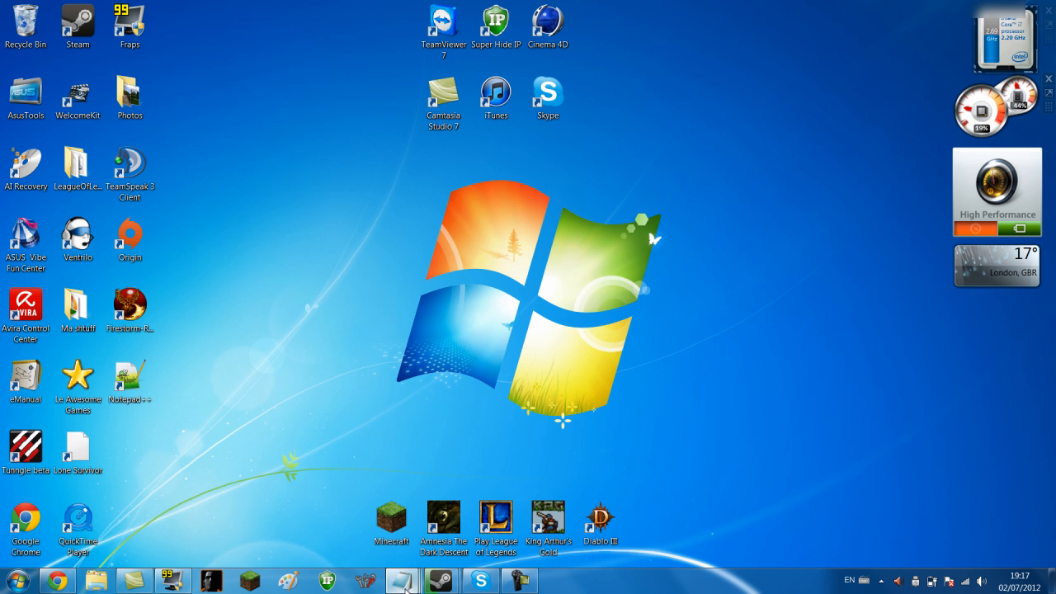
- Write the launch code -nod3d9ex in a new untitled Notepad document
type("-nod3d9ex")
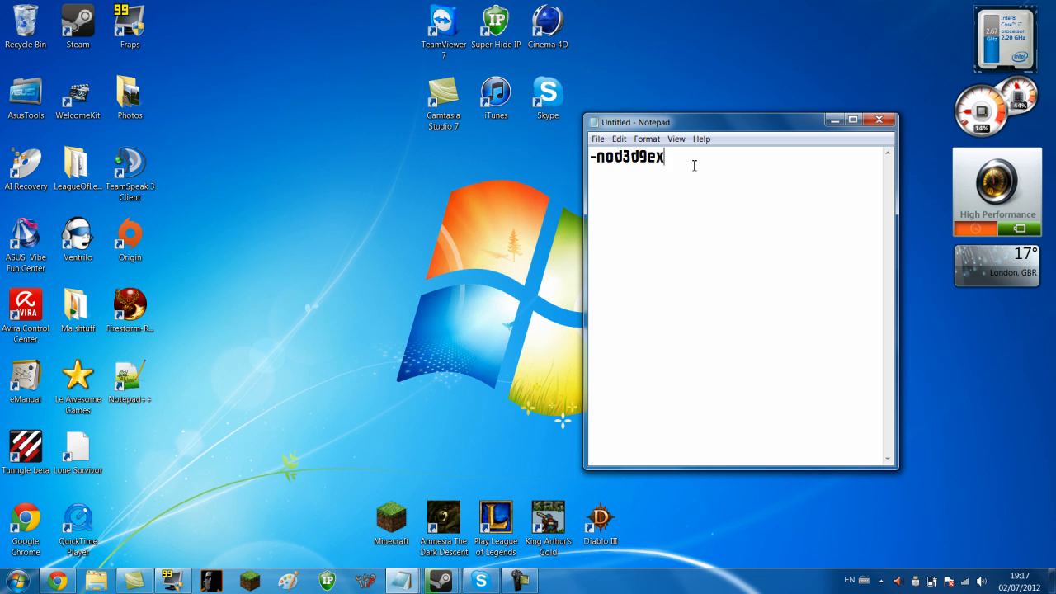